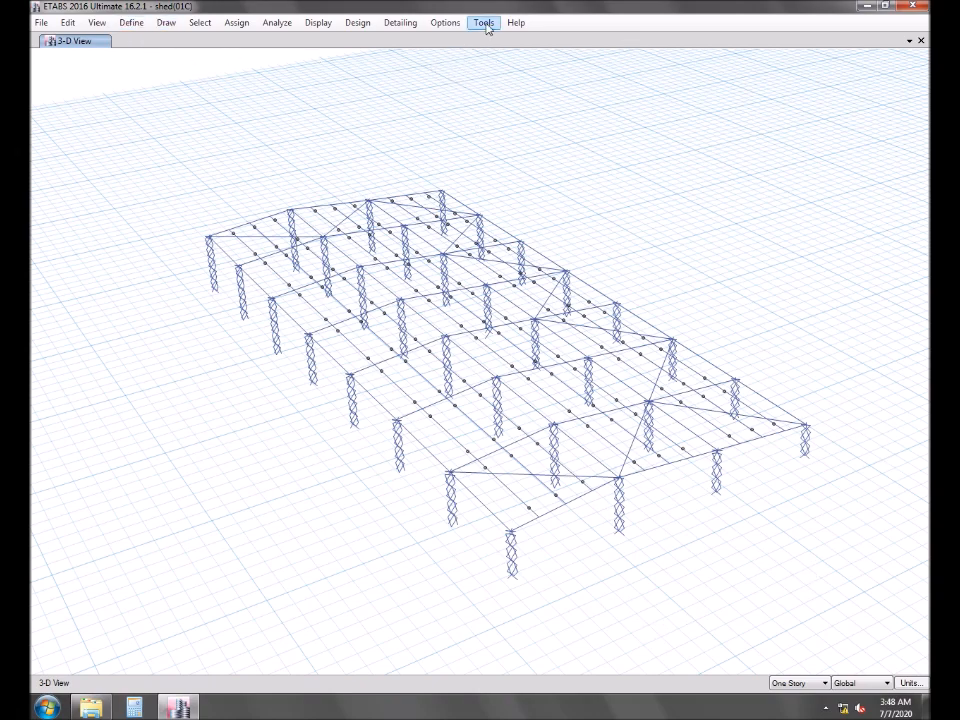
Open the Options menu to find the Customize Toolbars command
click(445, 22)
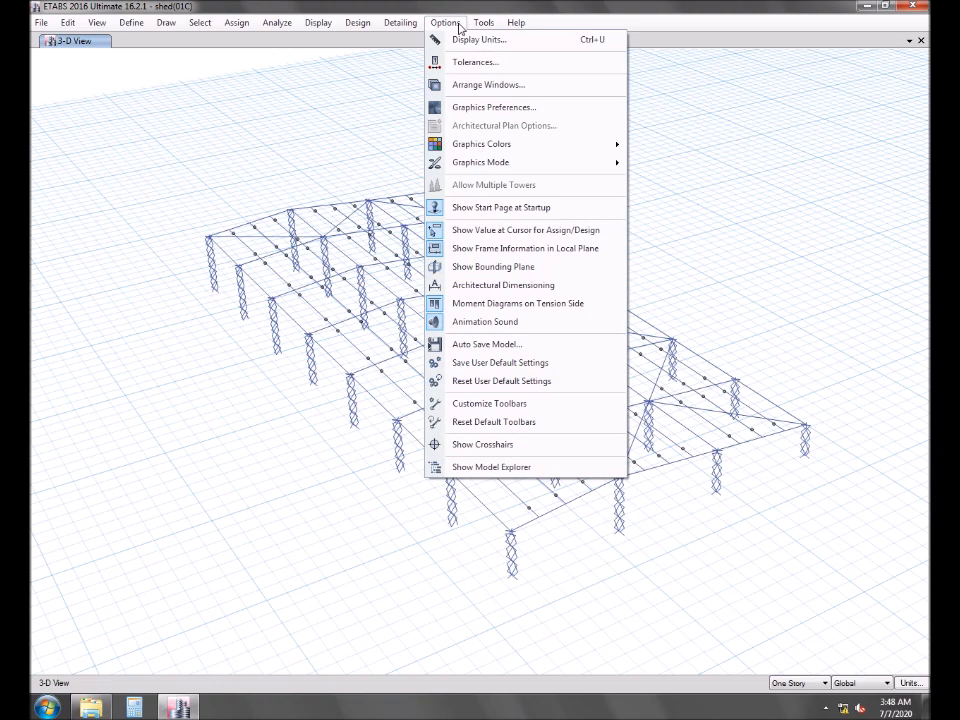
mouse_move(500, 381)
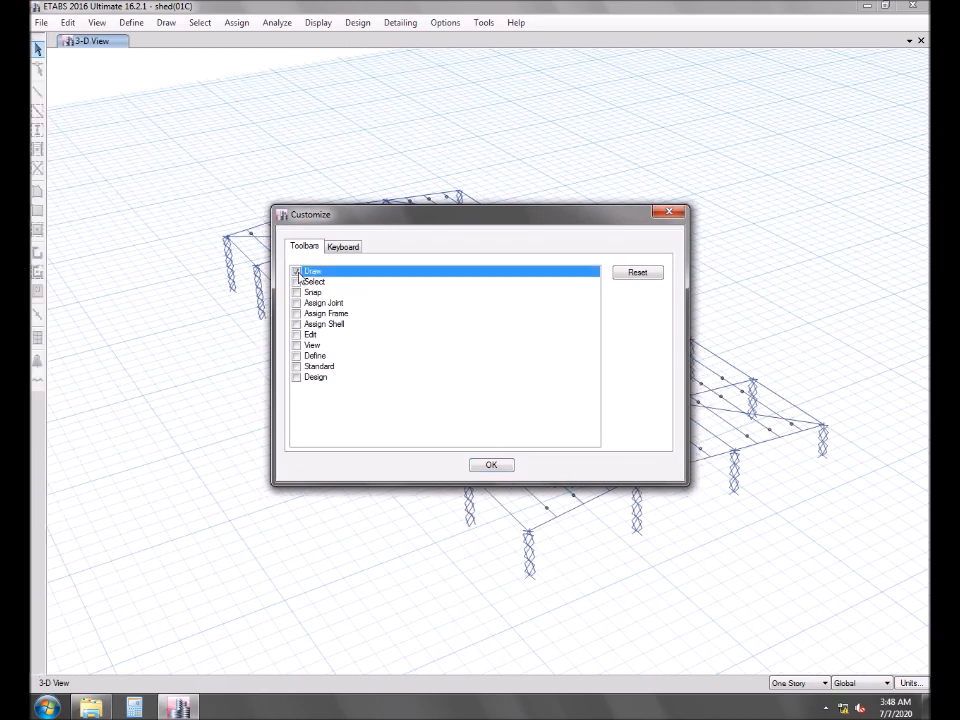
Tick the Draw, Select, Edit, View and Design toolbars and confirm with OK
click(297, 282)
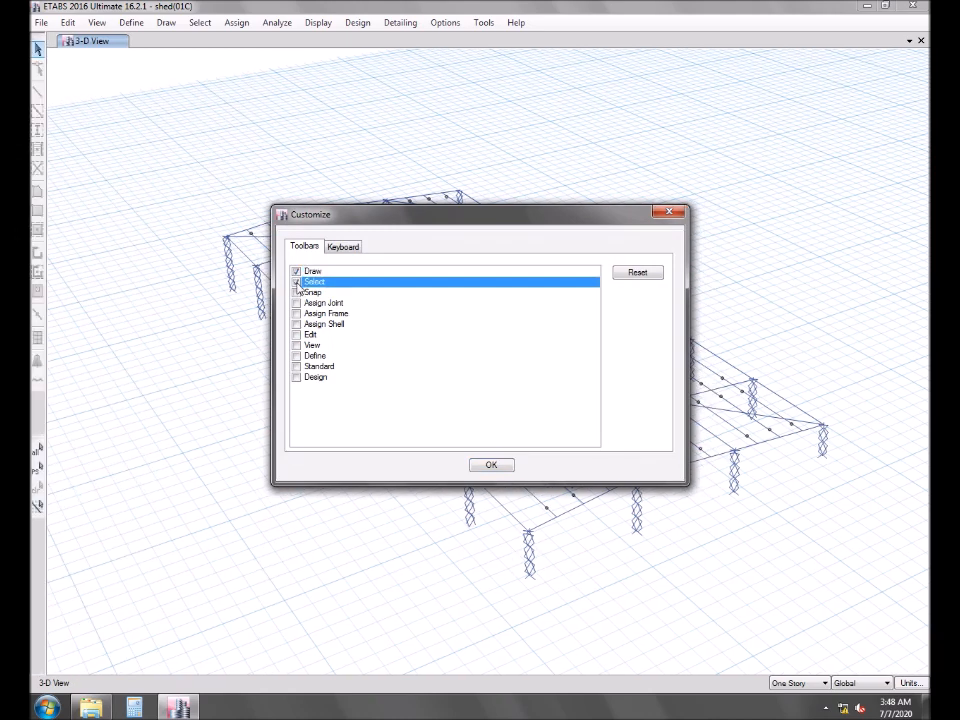
click(296, 292)
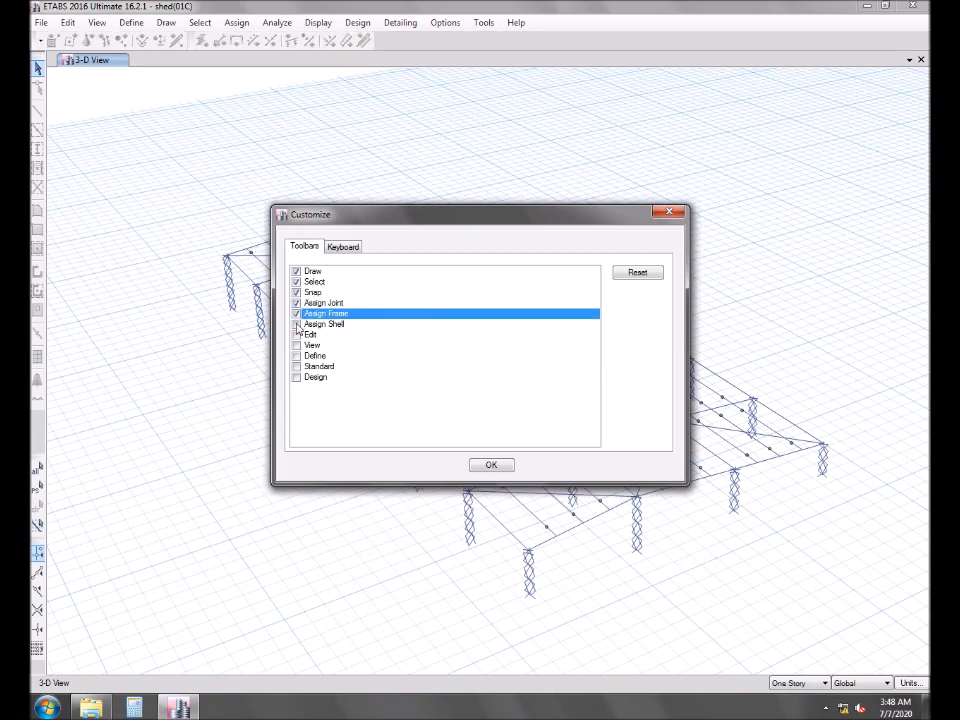
click(297, 345)
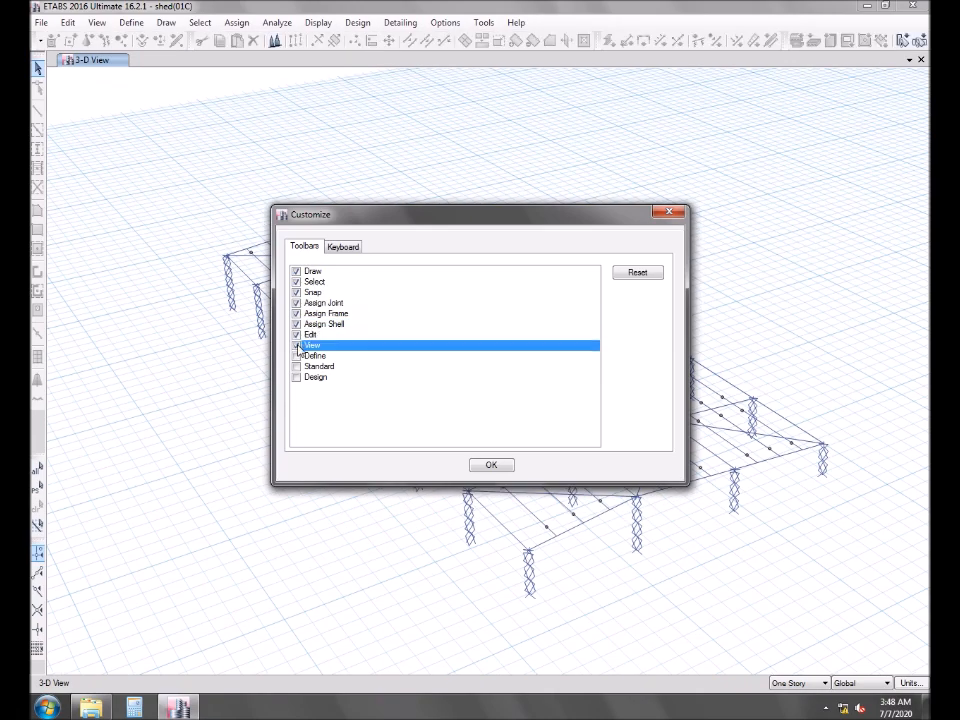
click(296, 366)
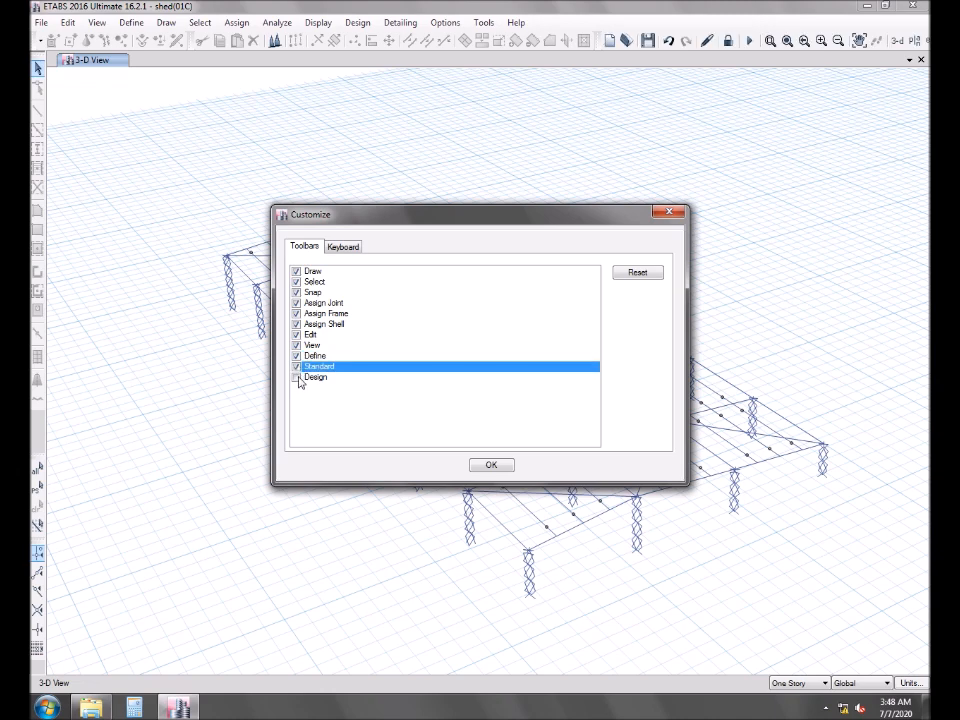
click(315, 377)
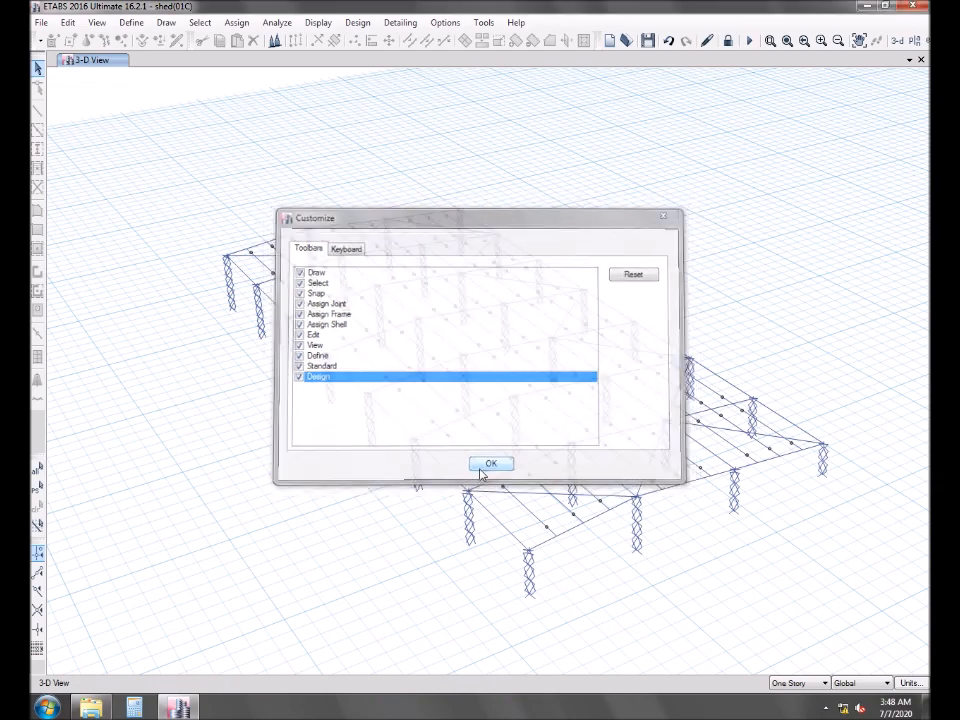
click(491, 463)
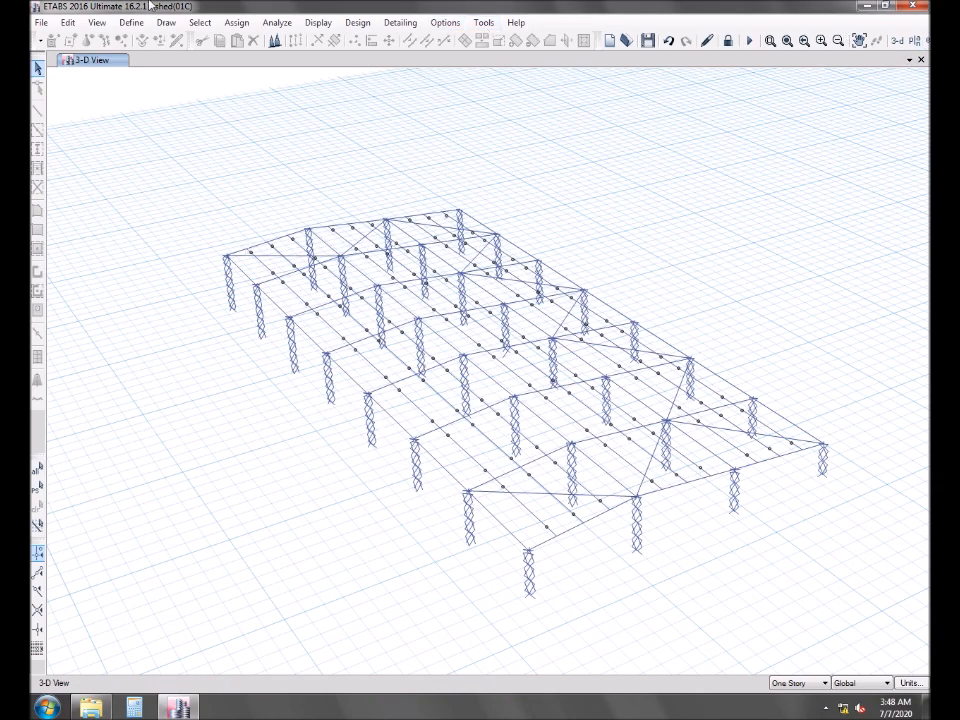
Reset toolbars to defaults via Options > Reset Default Toolbars, confirming with OK
click(445, 22)
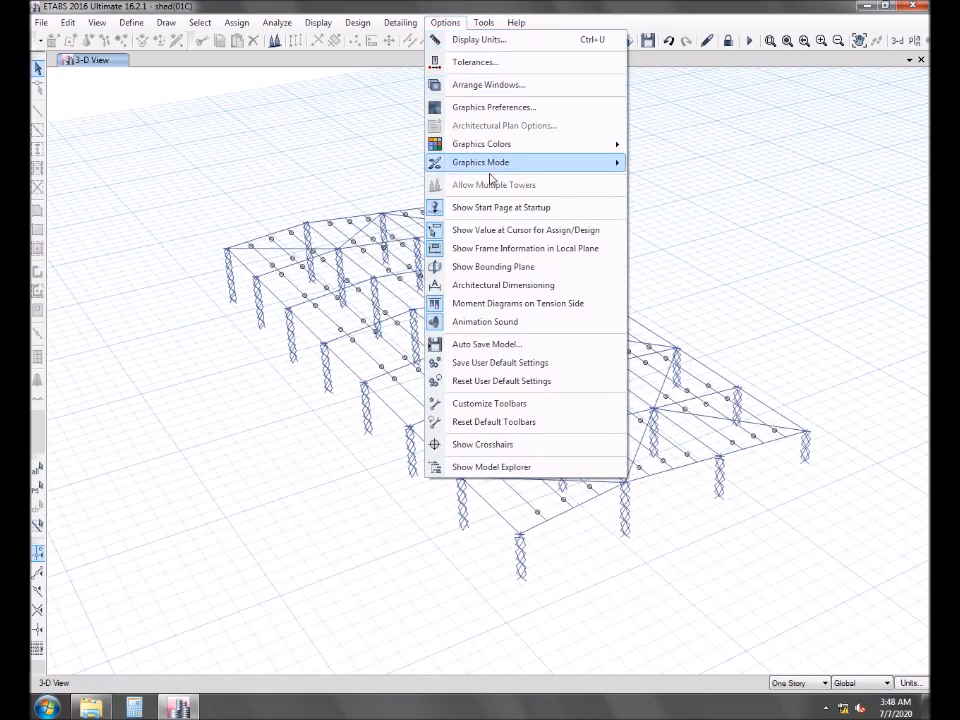
mouse_move(500, 421)
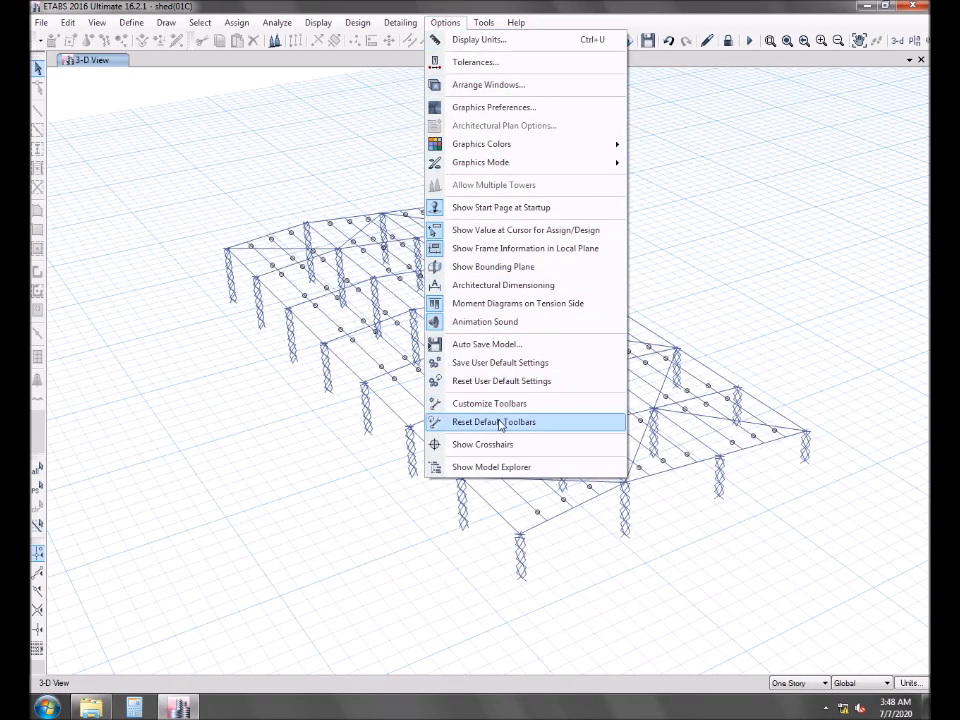
click(493, 421)
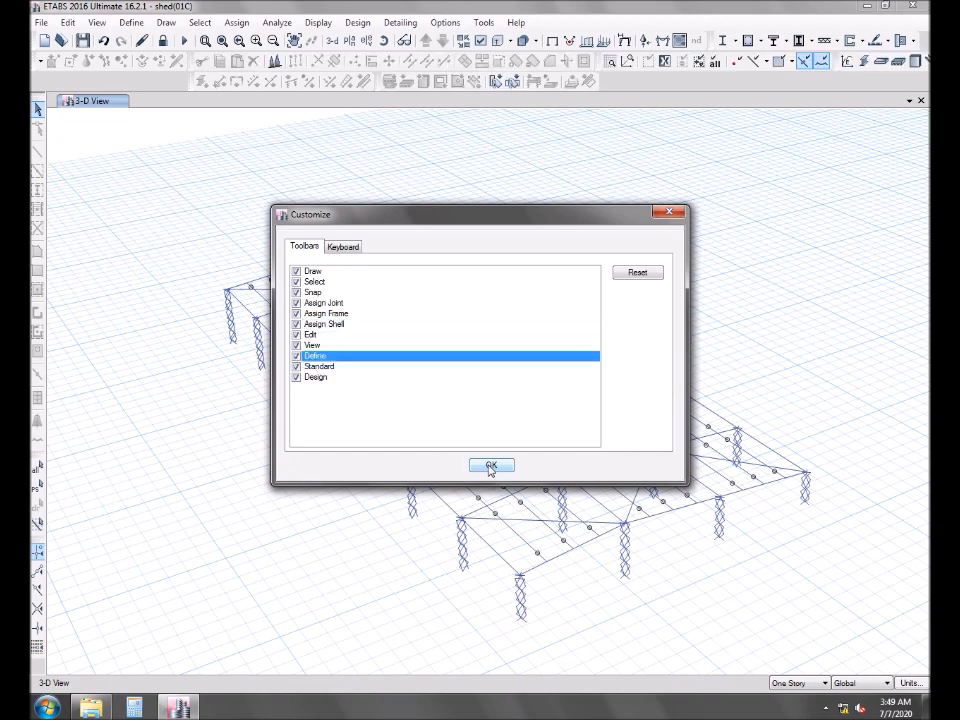
click(491, 466)
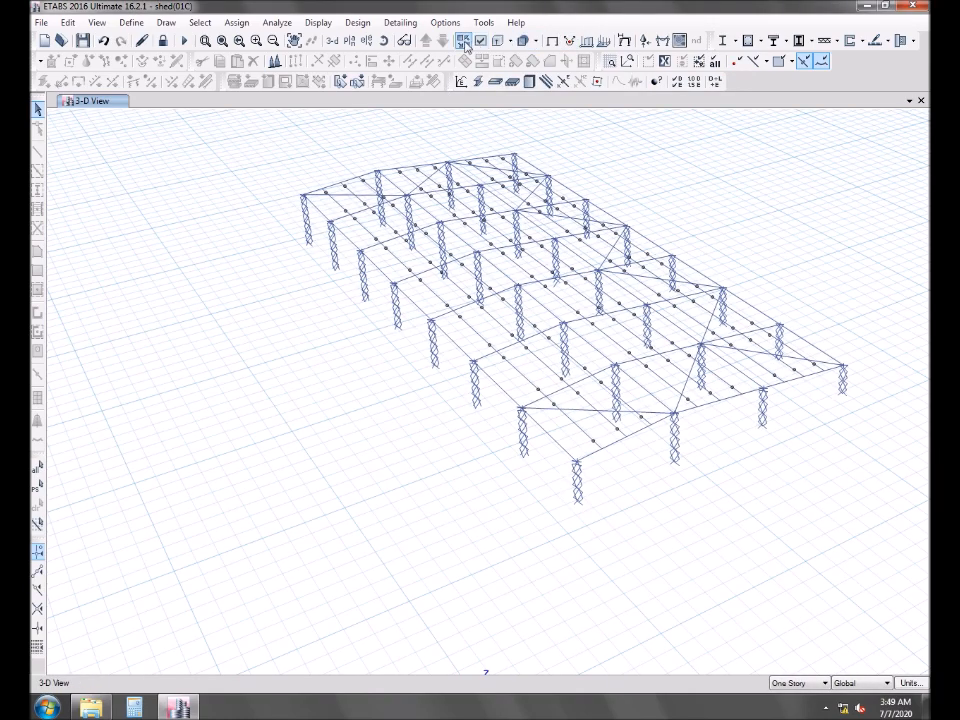
mouse_move(480, 40)
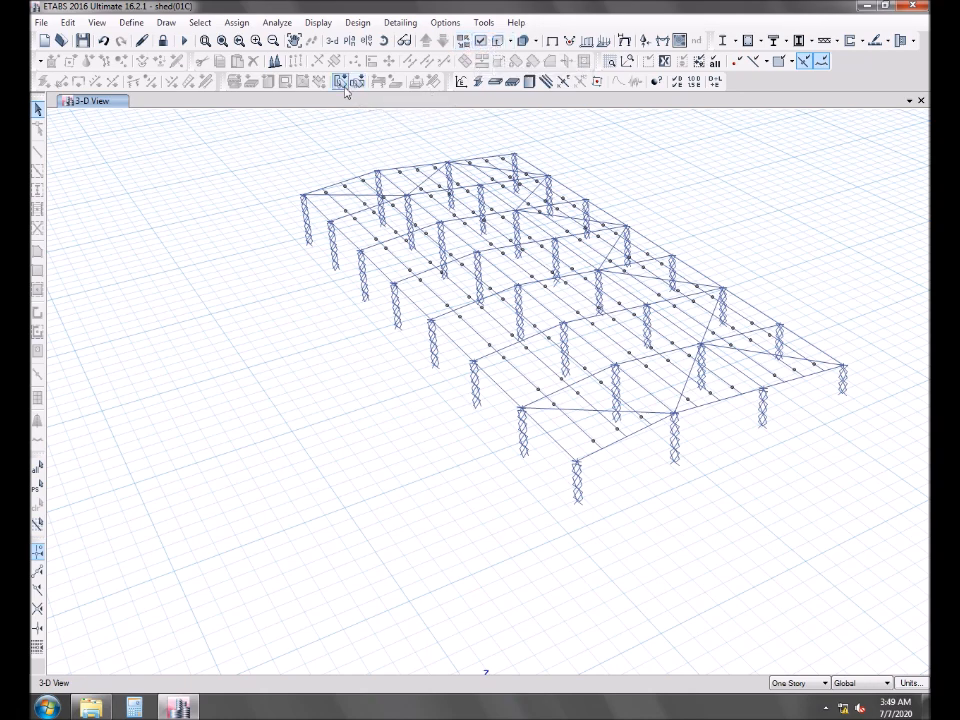
mouse_move(478, 82)
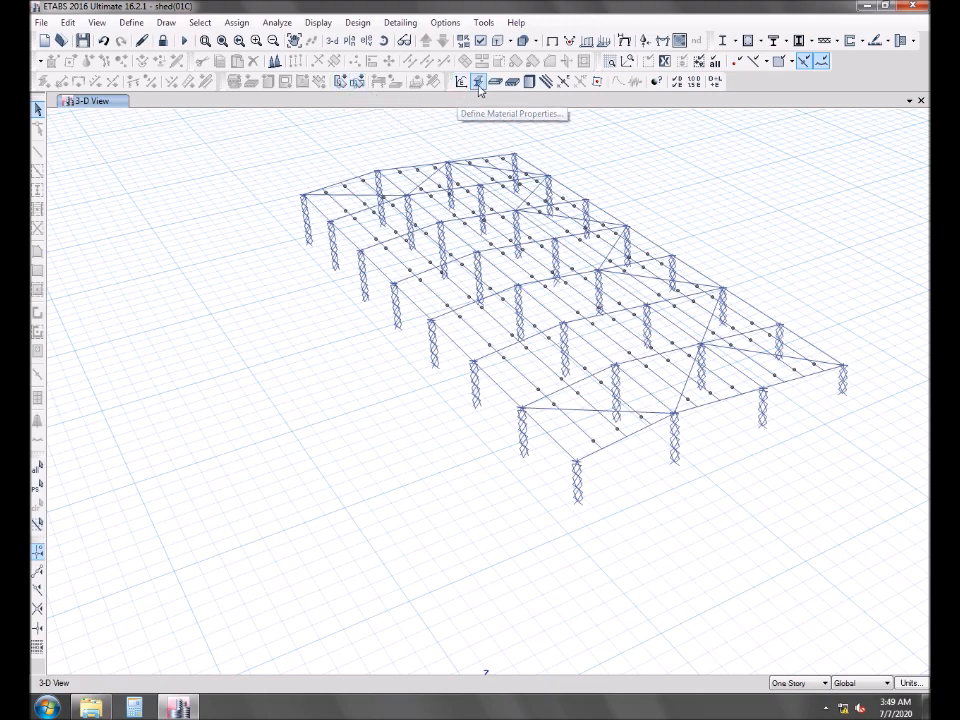
mouse_move(512, 82)
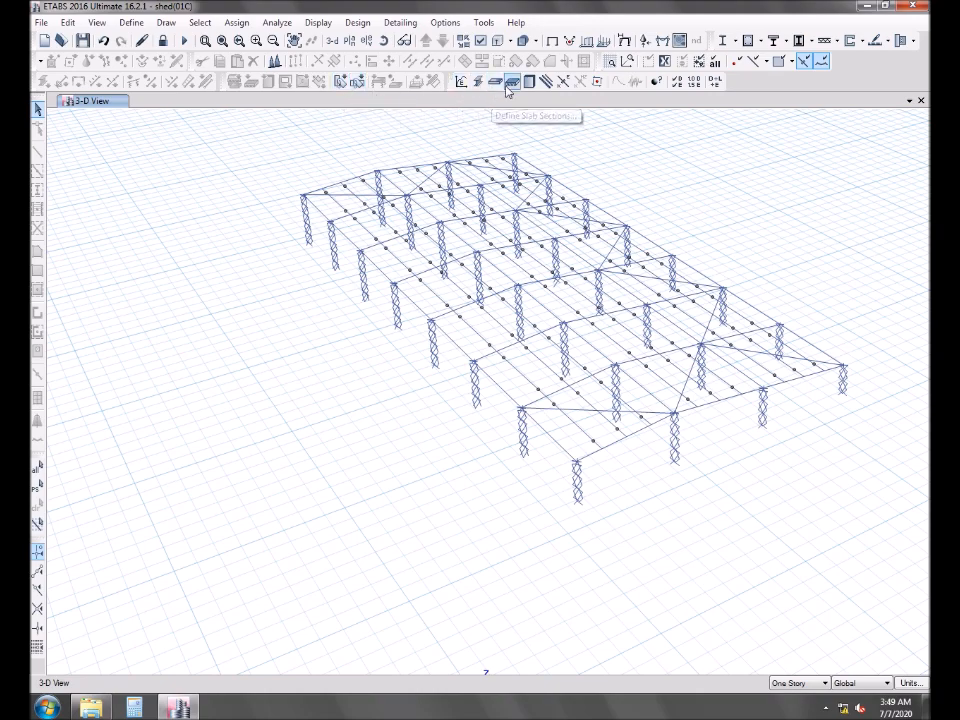
mouse_move(546, 82)
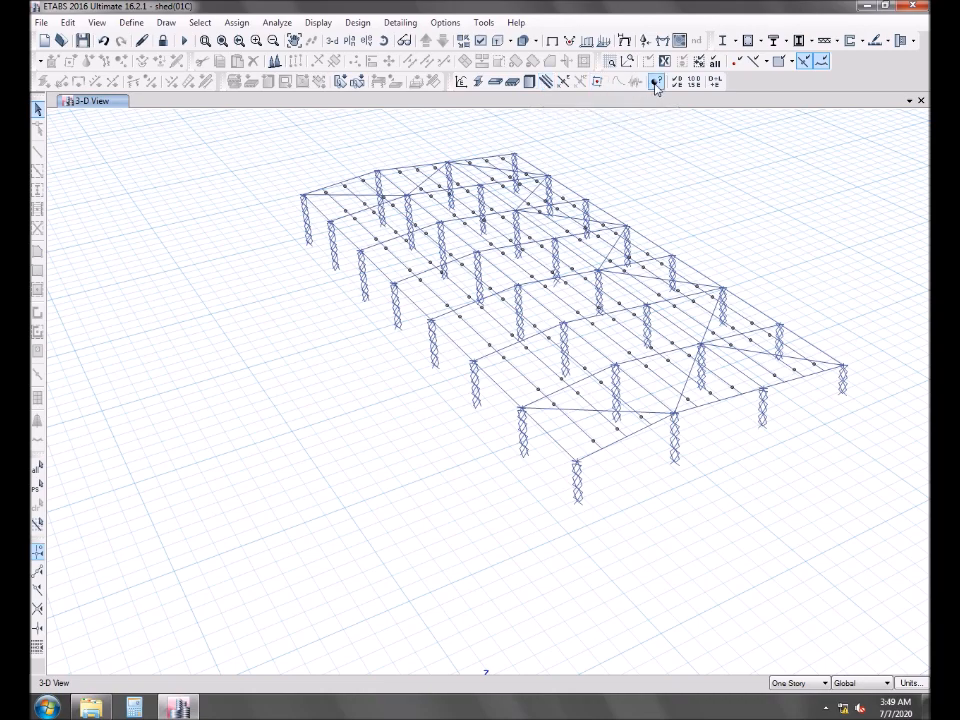
mouse_move(690, 82)
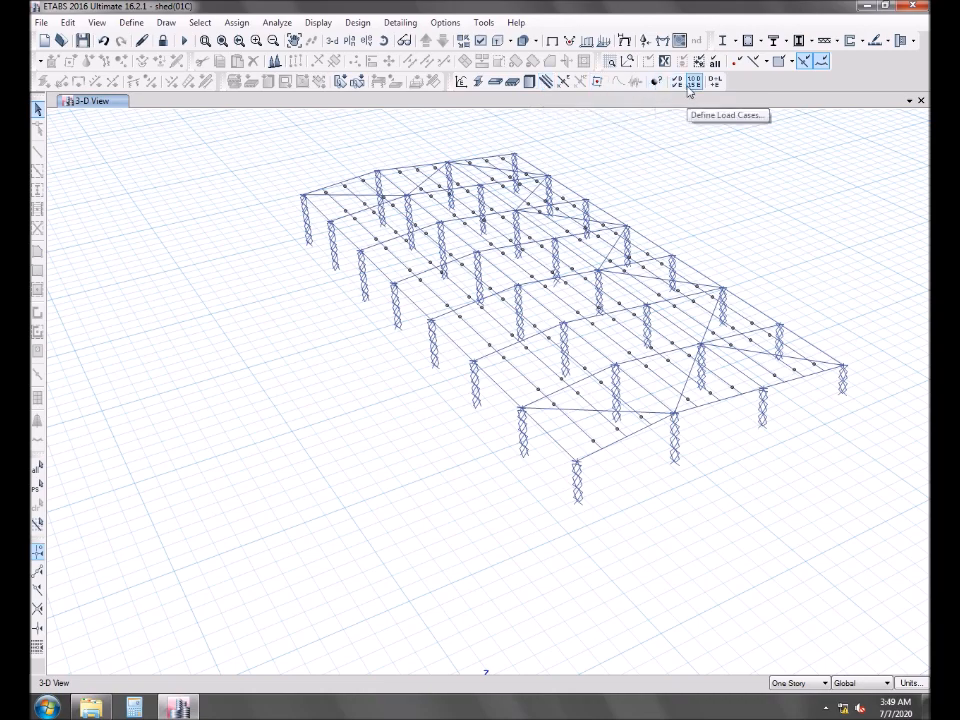
mouse_move(115, 65)
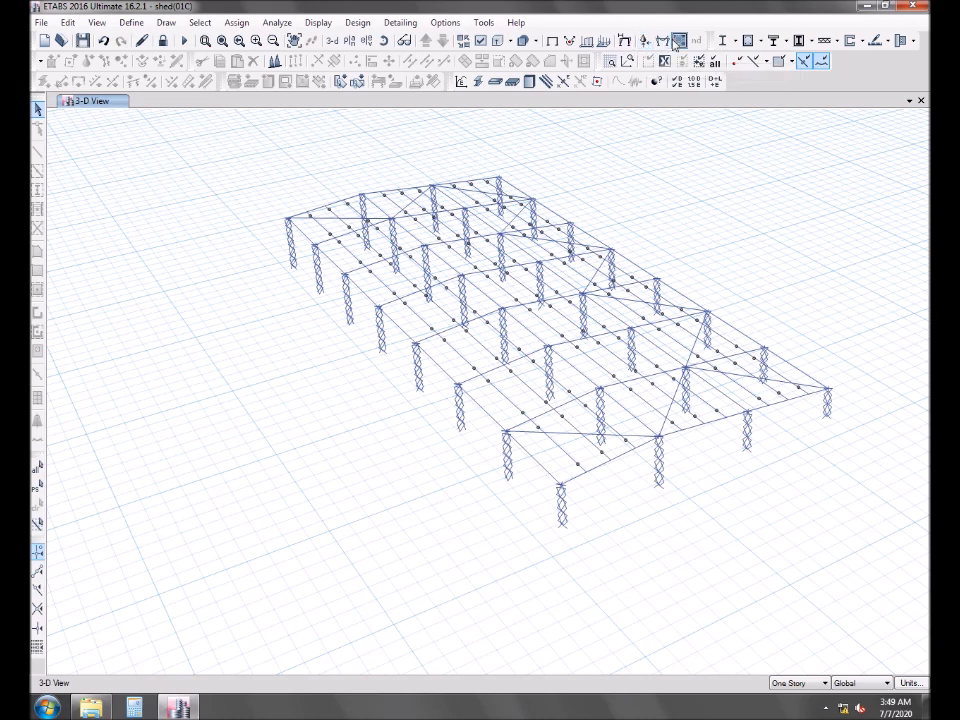
mouse_move(738, 42)
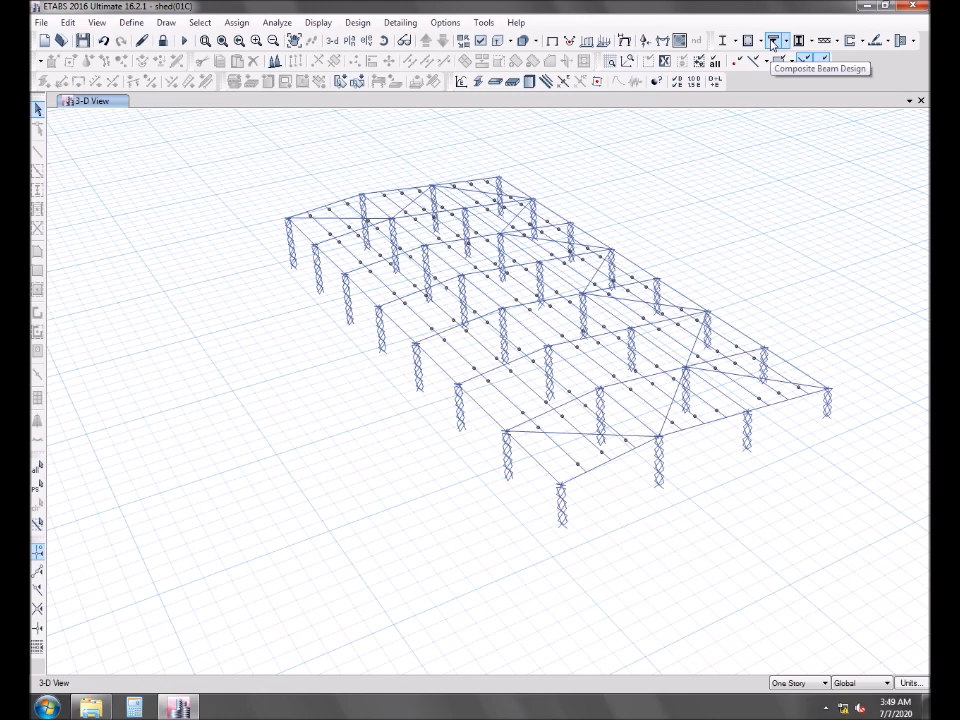
mouse_move(852, 40)
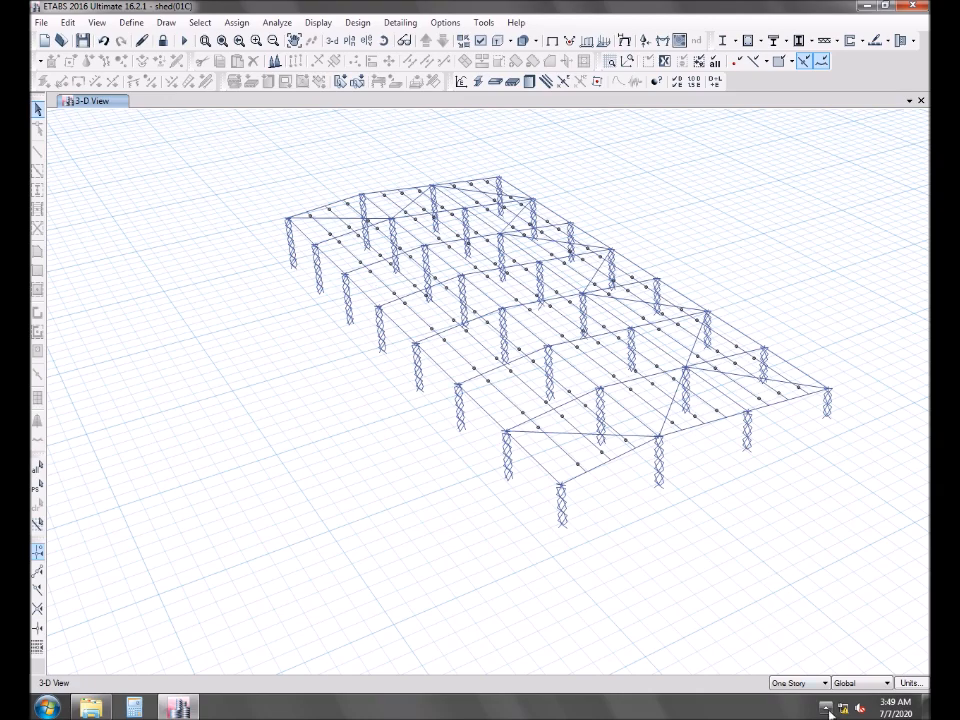
click(843, 708)
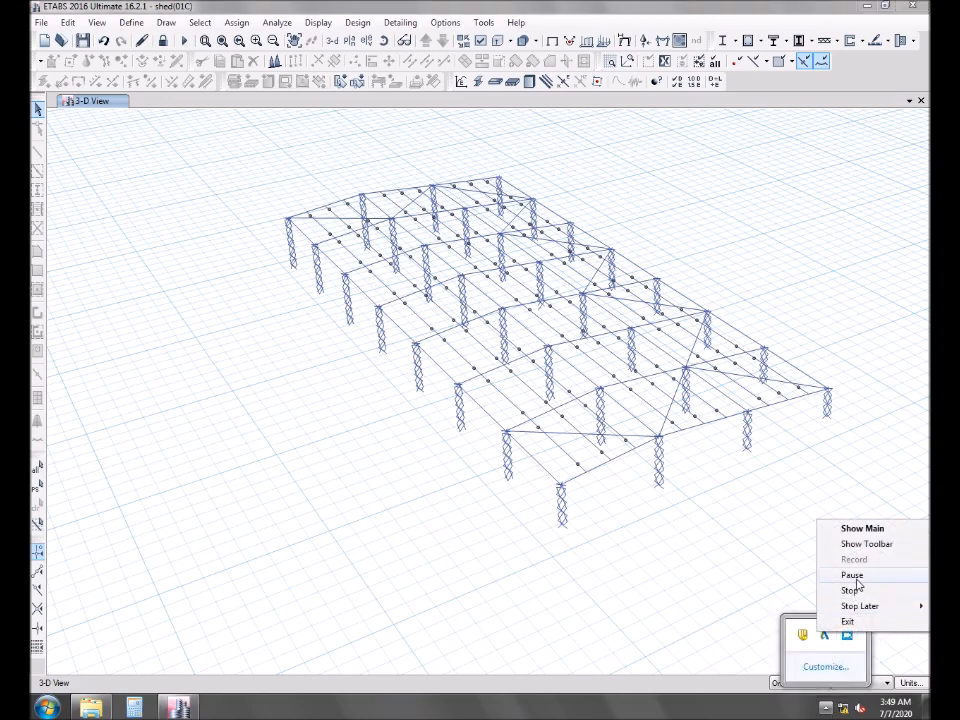